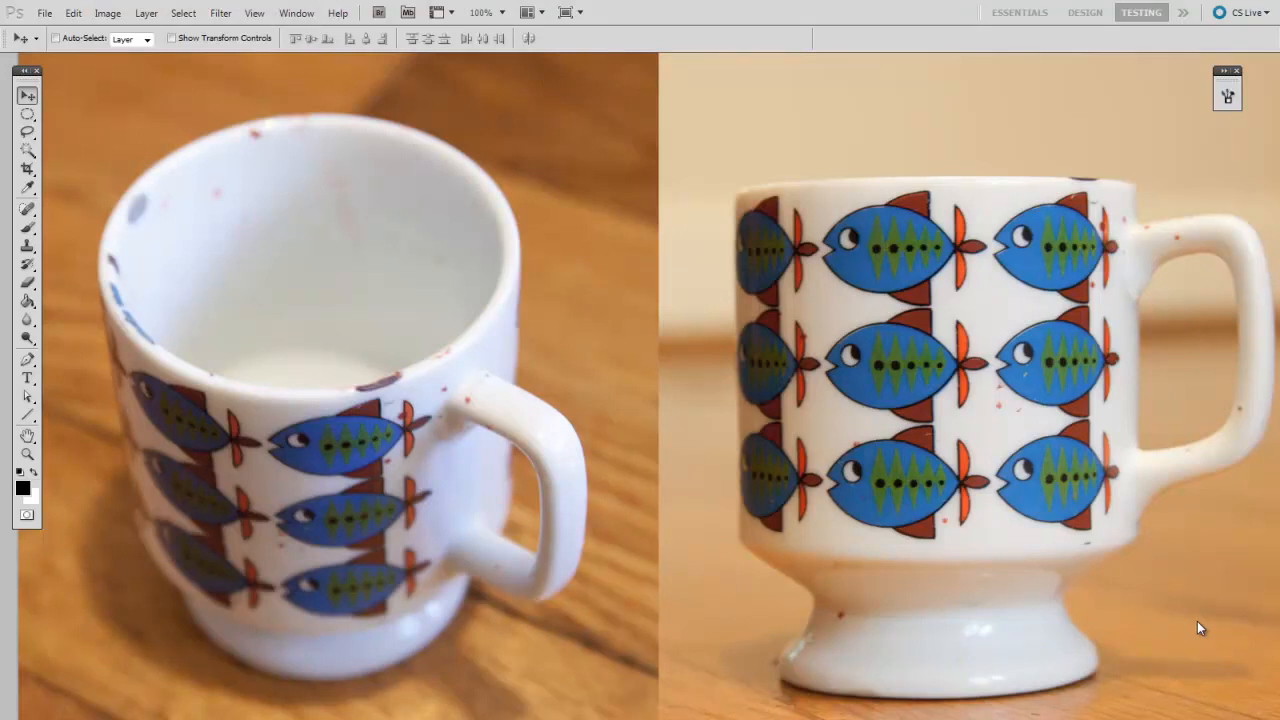
mouse_move(1201, 623)
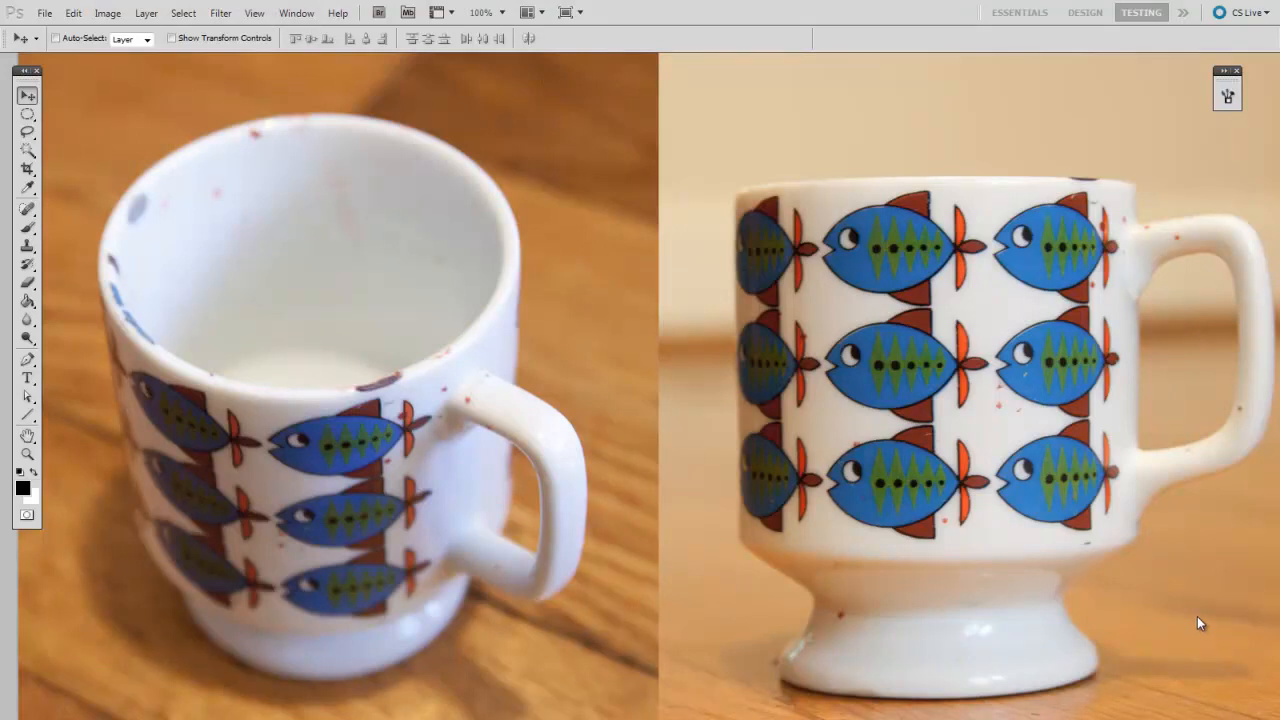